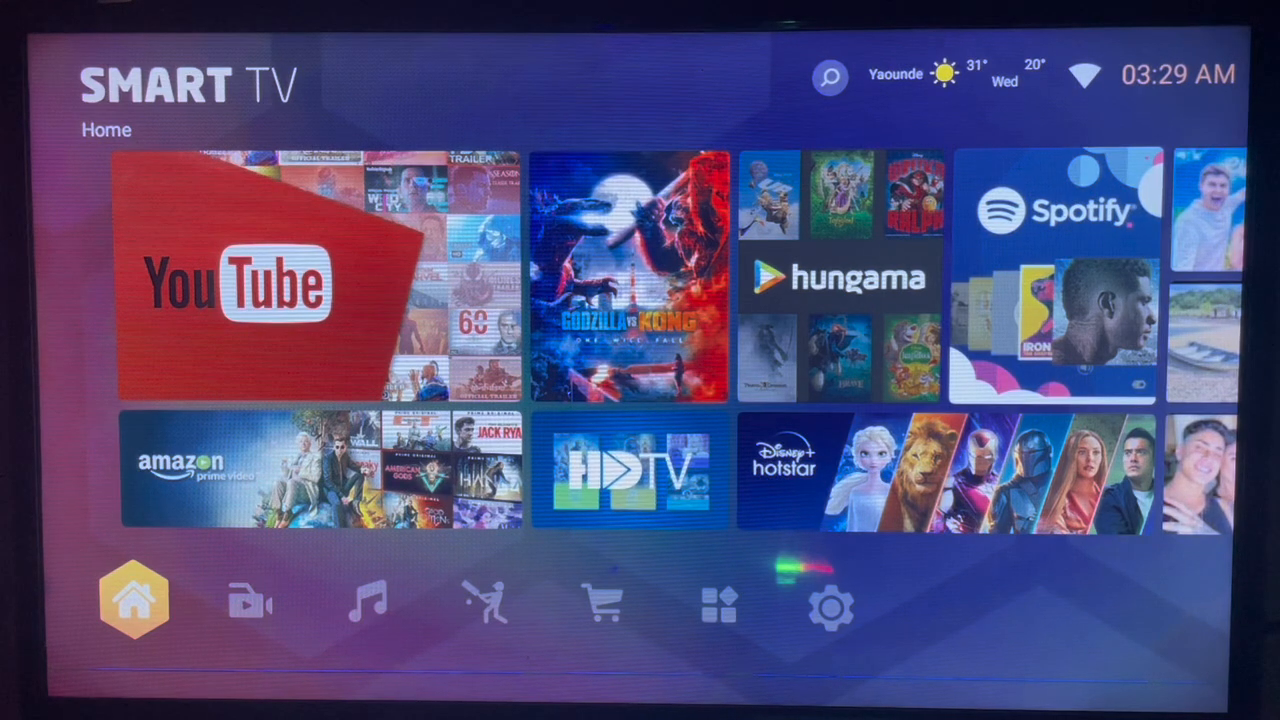
Show the launcher's Installed apps page listing Downloader among Settings, Browser and Spotify.
left_click(604, 600)
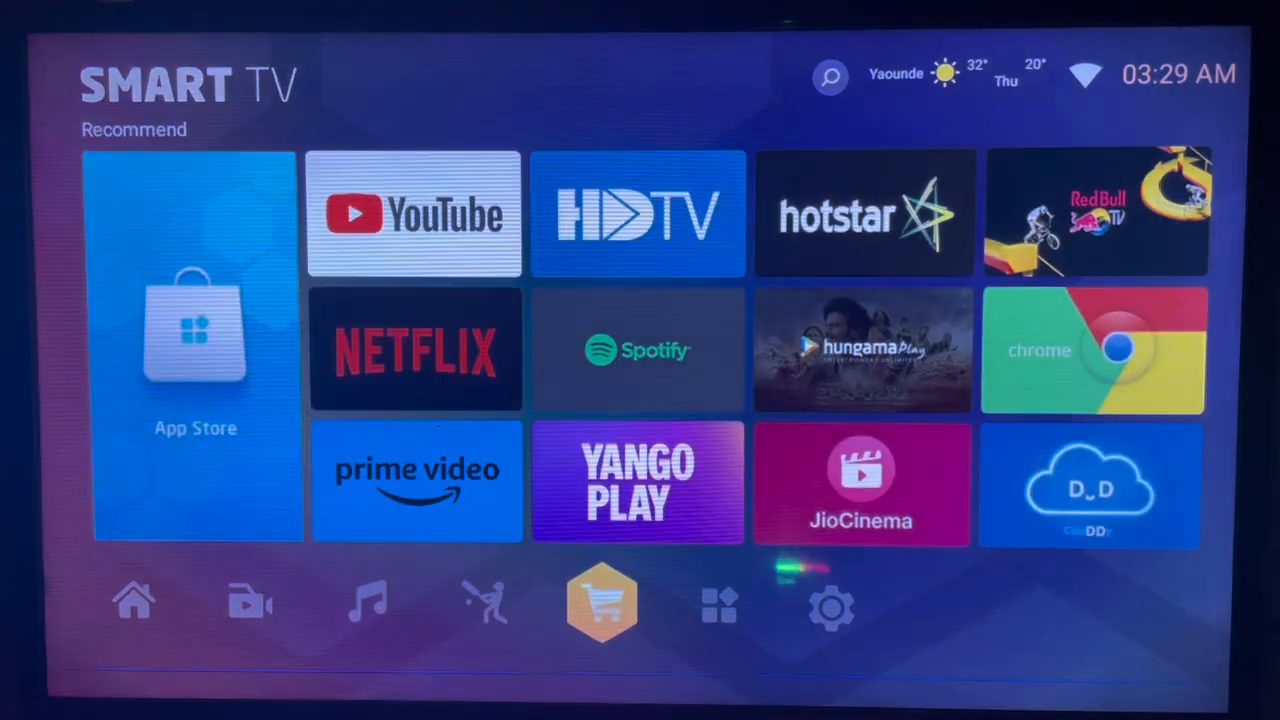
left_click(718, 604)
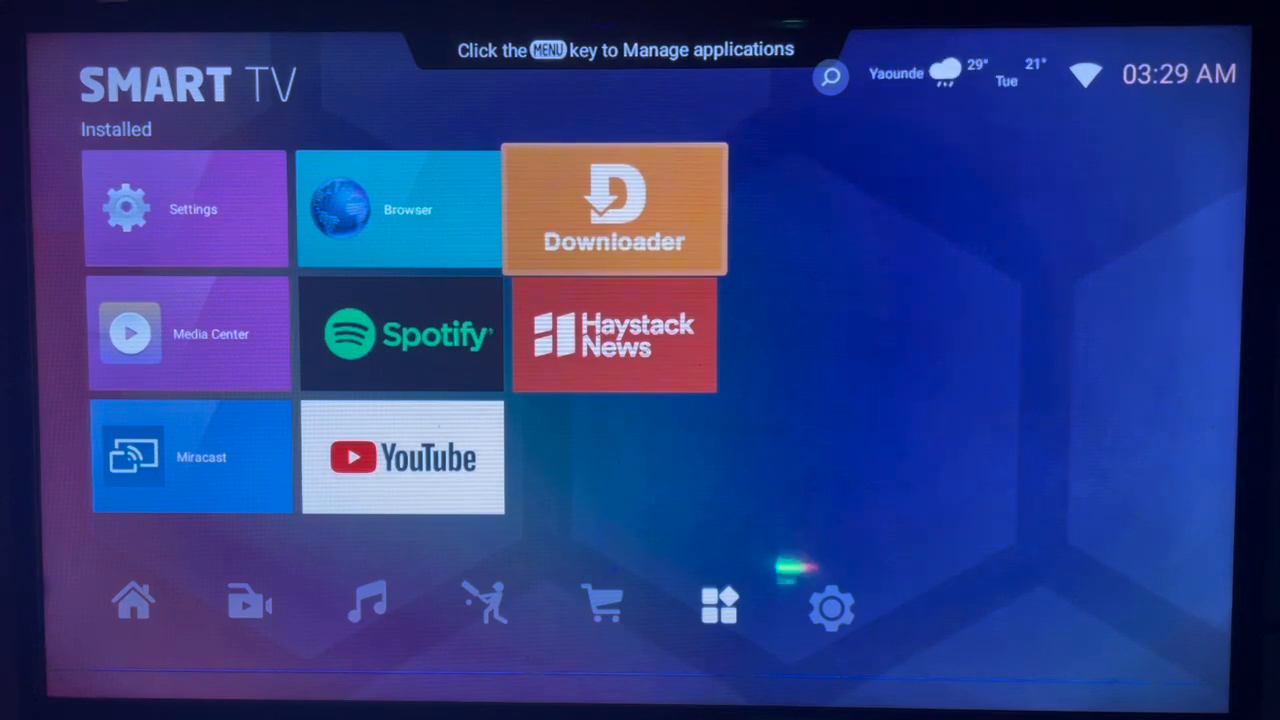
Launch Downloader and enter 'jellyfin app tv' as the search term on its Home page.
left_click(614, 208)
type("jellyfin app tv")
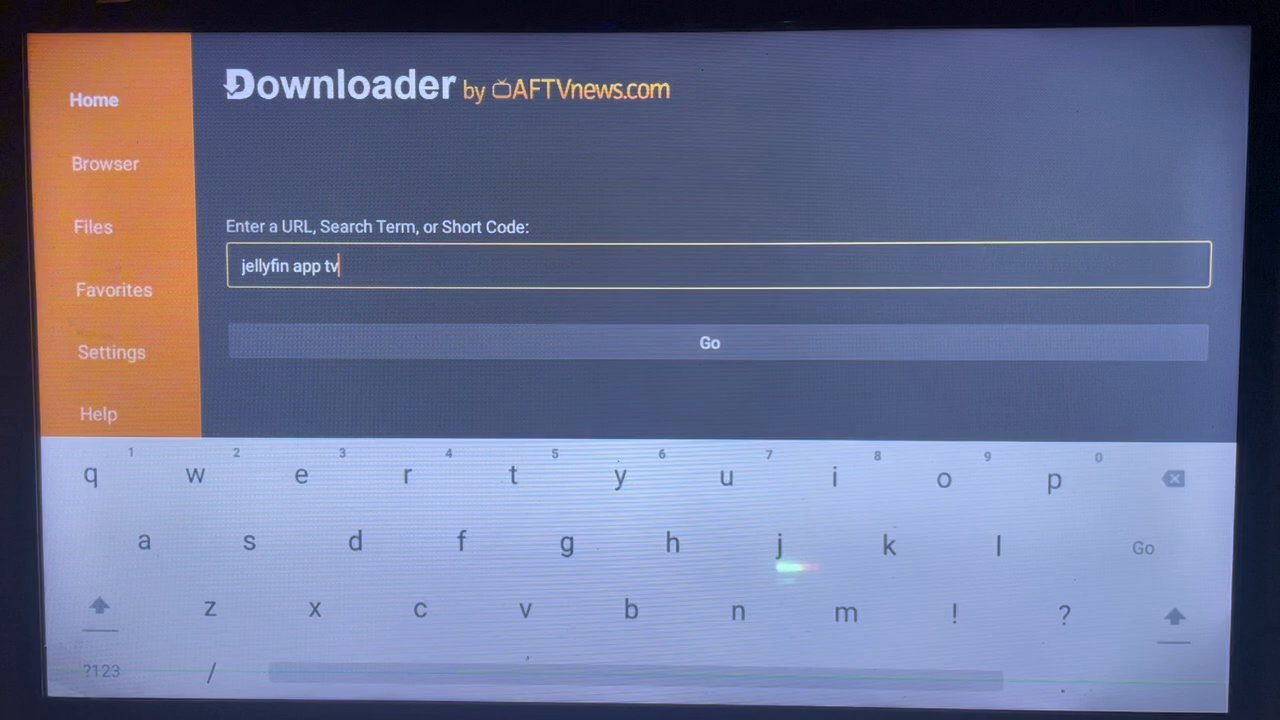
mouse_move(1172, 480)
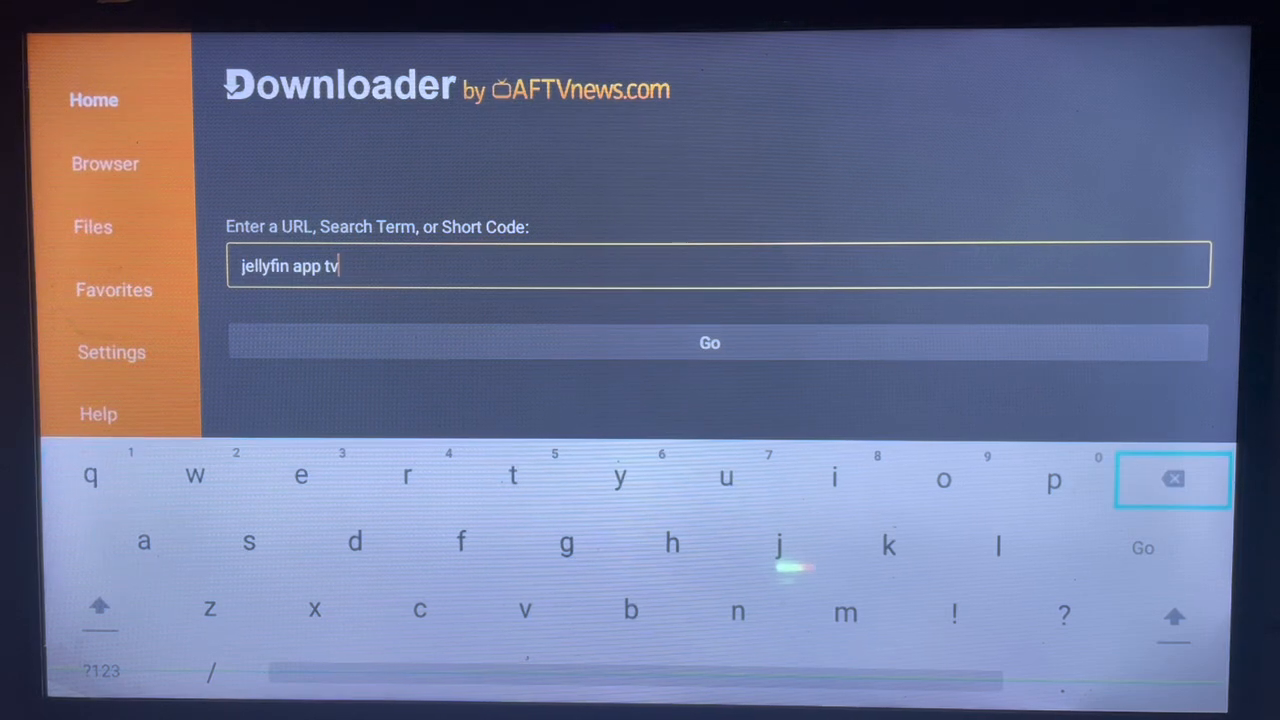
Run the search and open the 'Jellyfin for Android TV - Apps on Google Play' result.
left_click(710, 344)
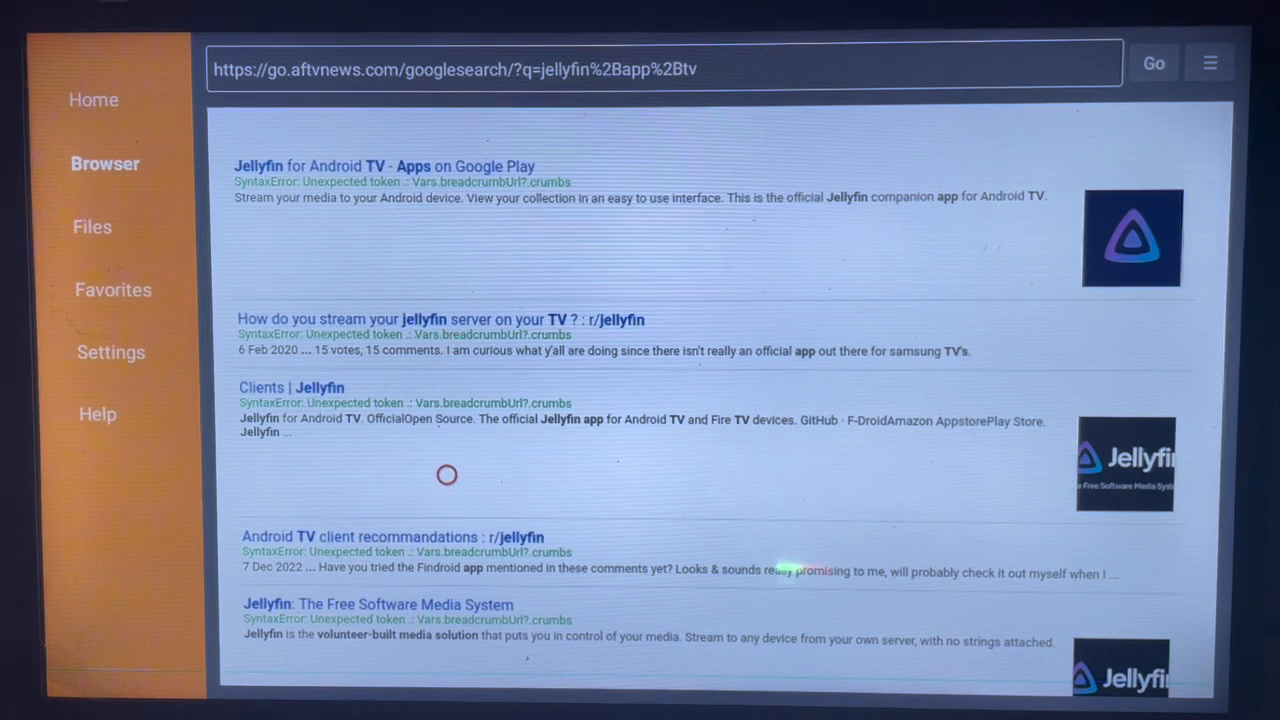
scroll("down", 3)
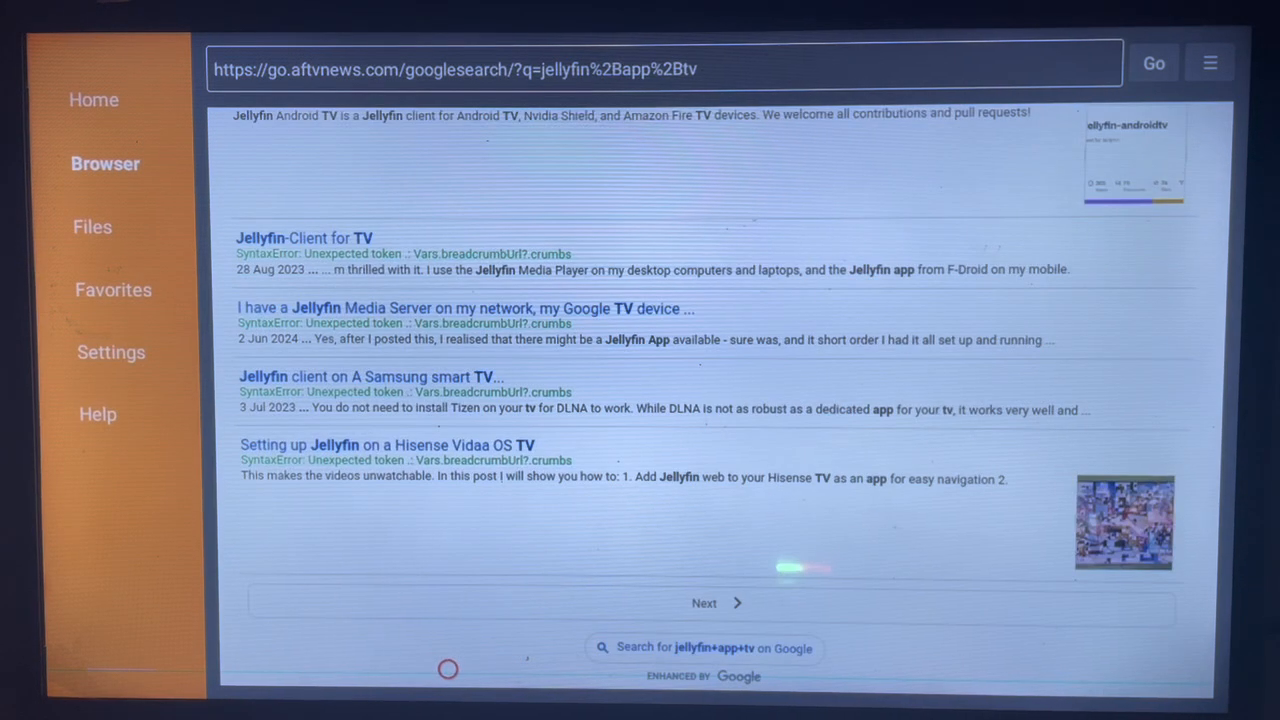
scroll("down", 3)
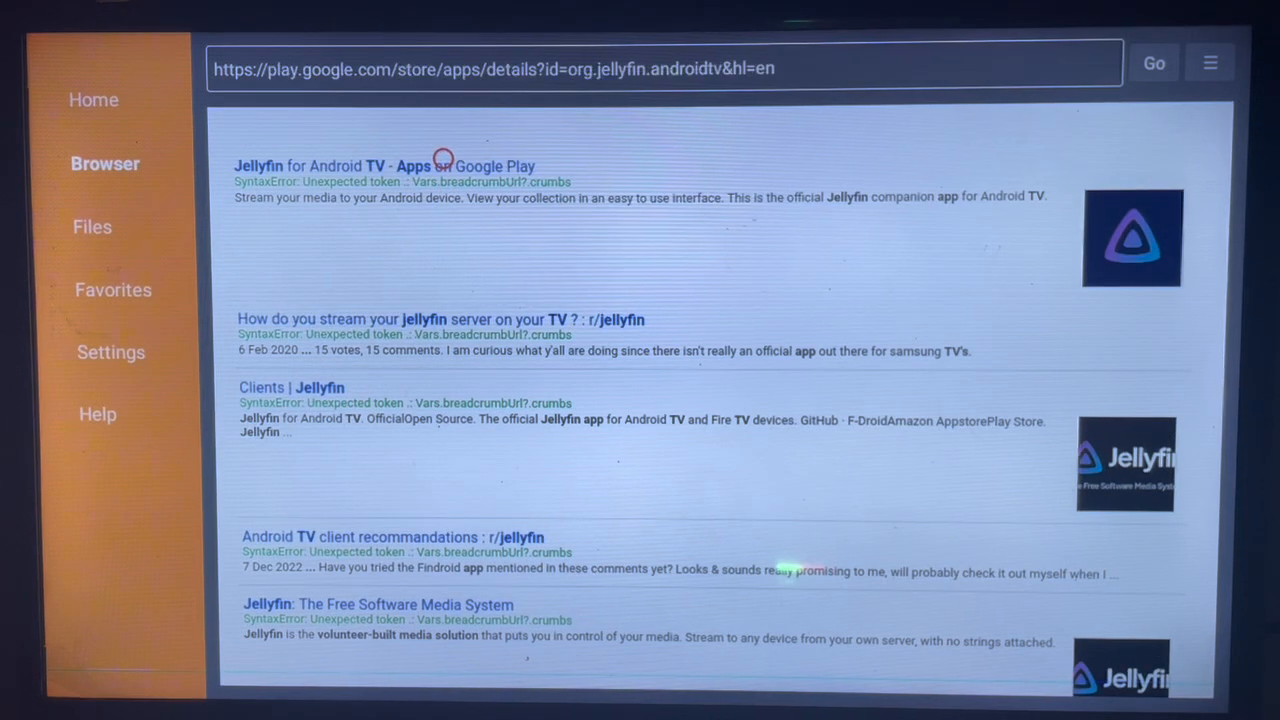
left_click(390, 164)
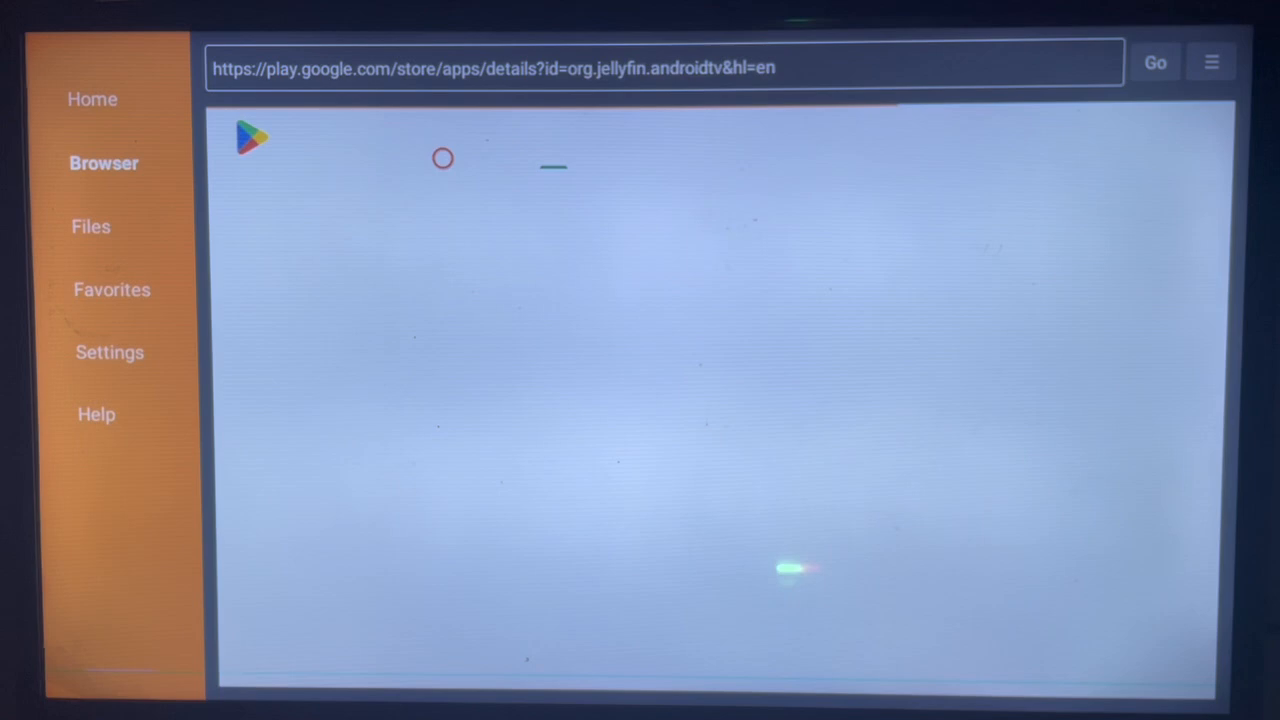
left_click(1154, 62)
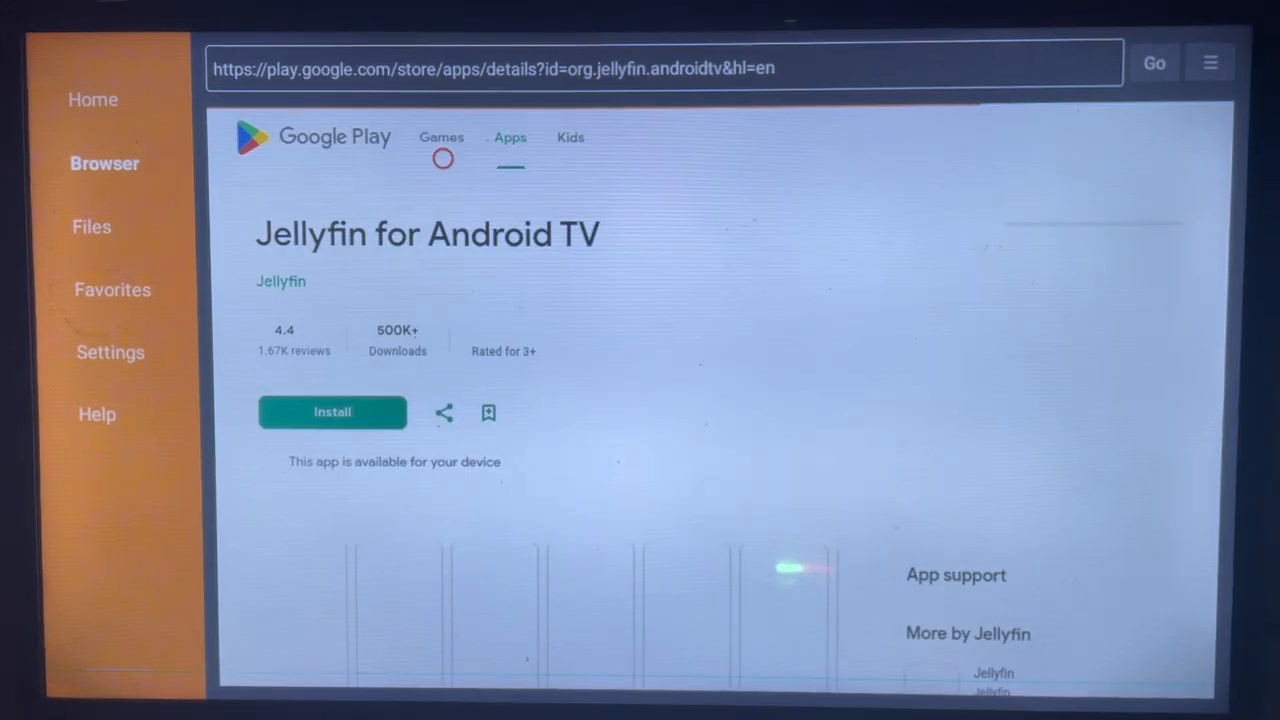